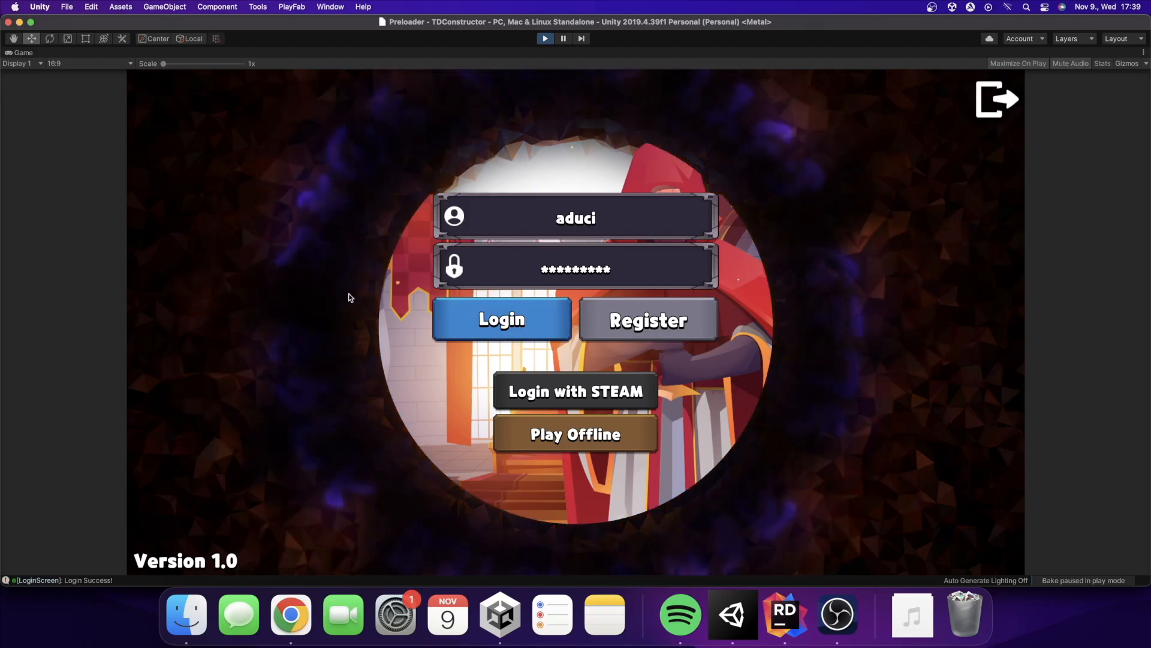
Log in with the saved account and browse the Normal leaderboard's Waves rankings.
left_click(502, 319)
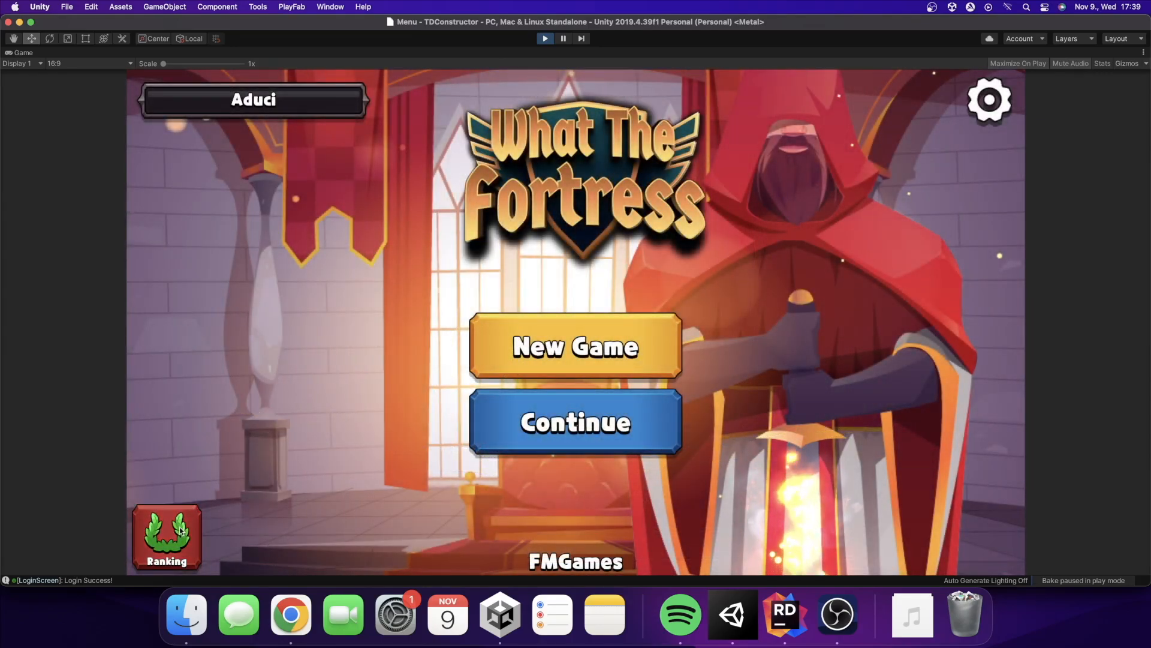
left_click(166, 538)
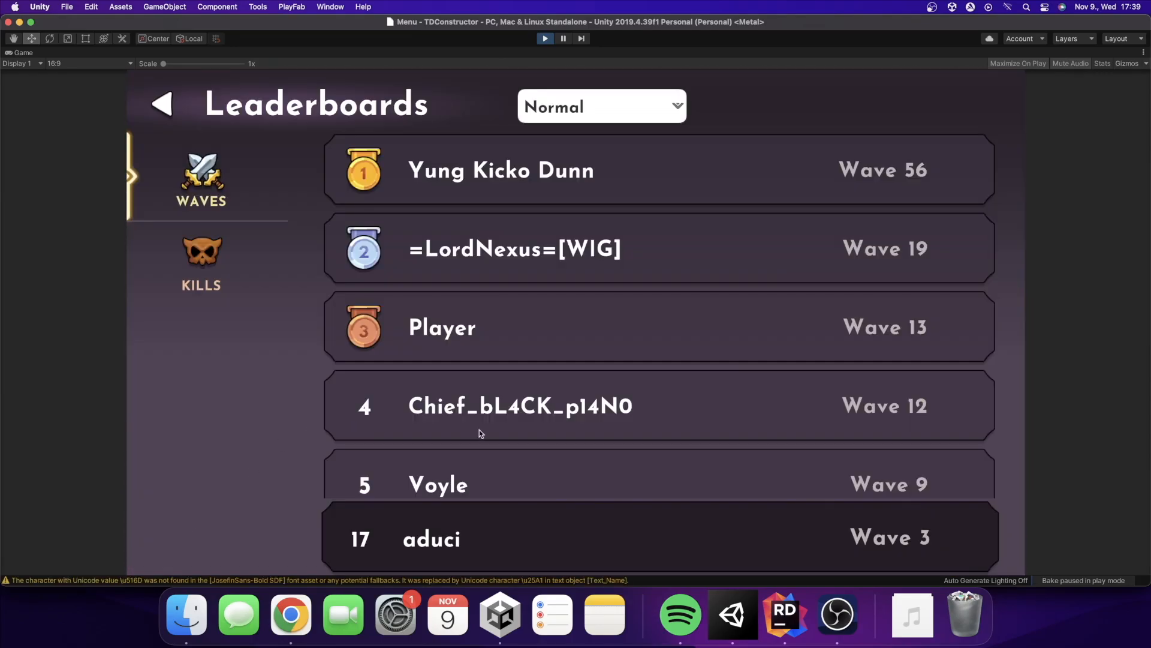
scroll("down", 3)
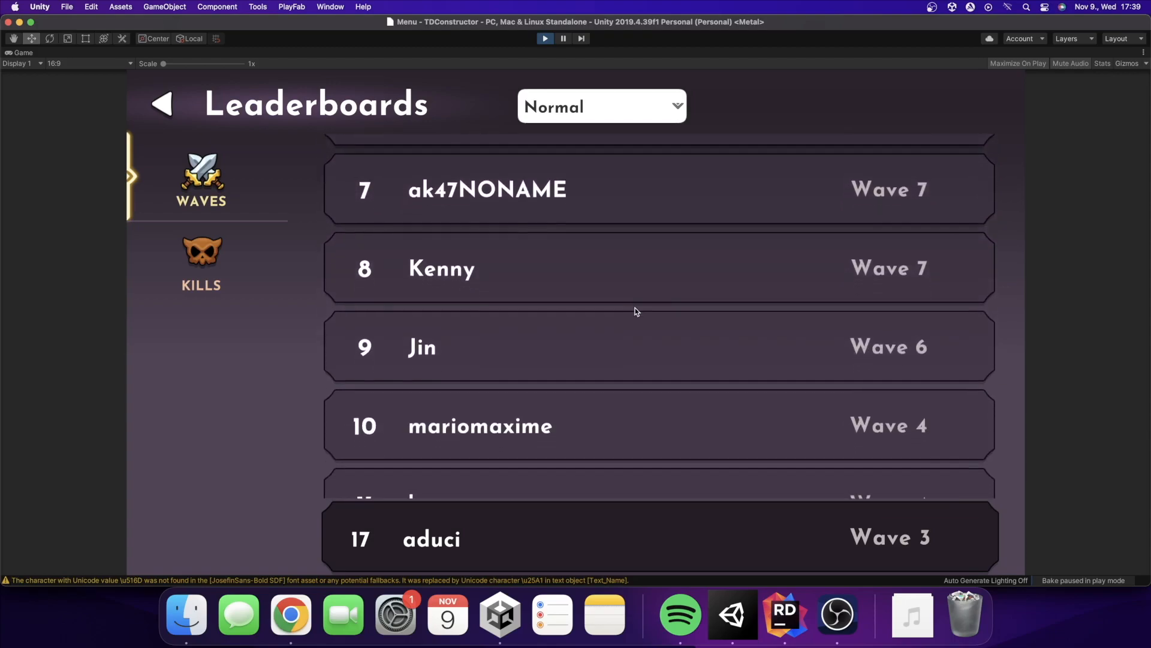
scroll("down", 3)
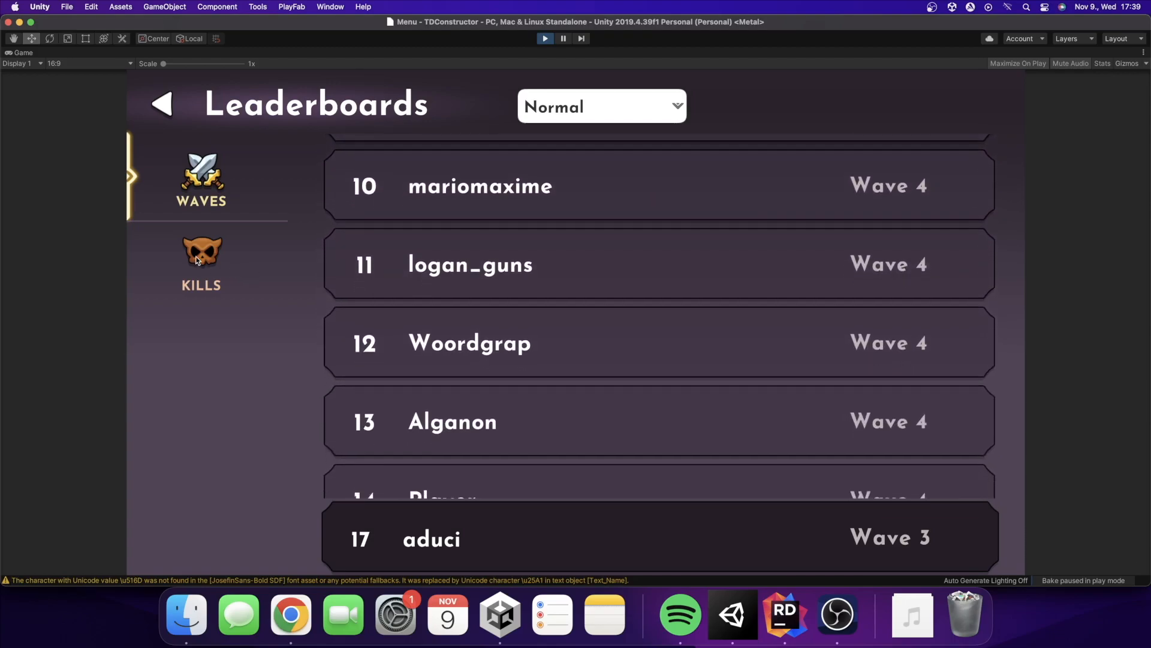
Switch the rankings to Kills, then move on to PlayFab's leaderboards list in the browser.
left_click(202, 261)
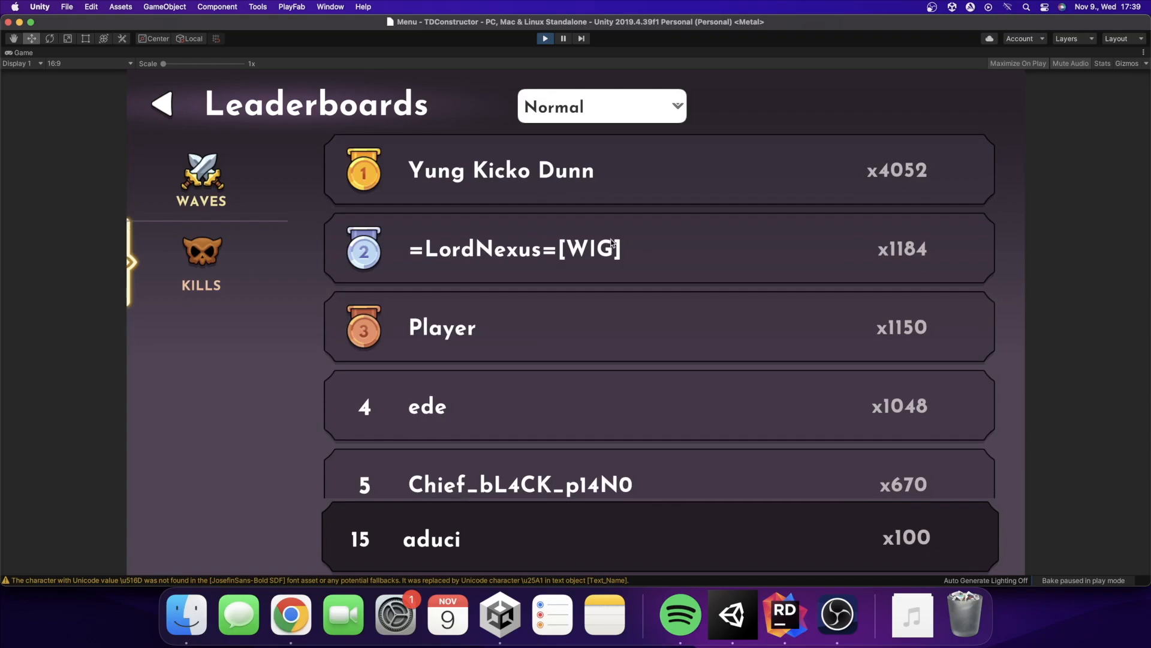
left_click(601, 107)
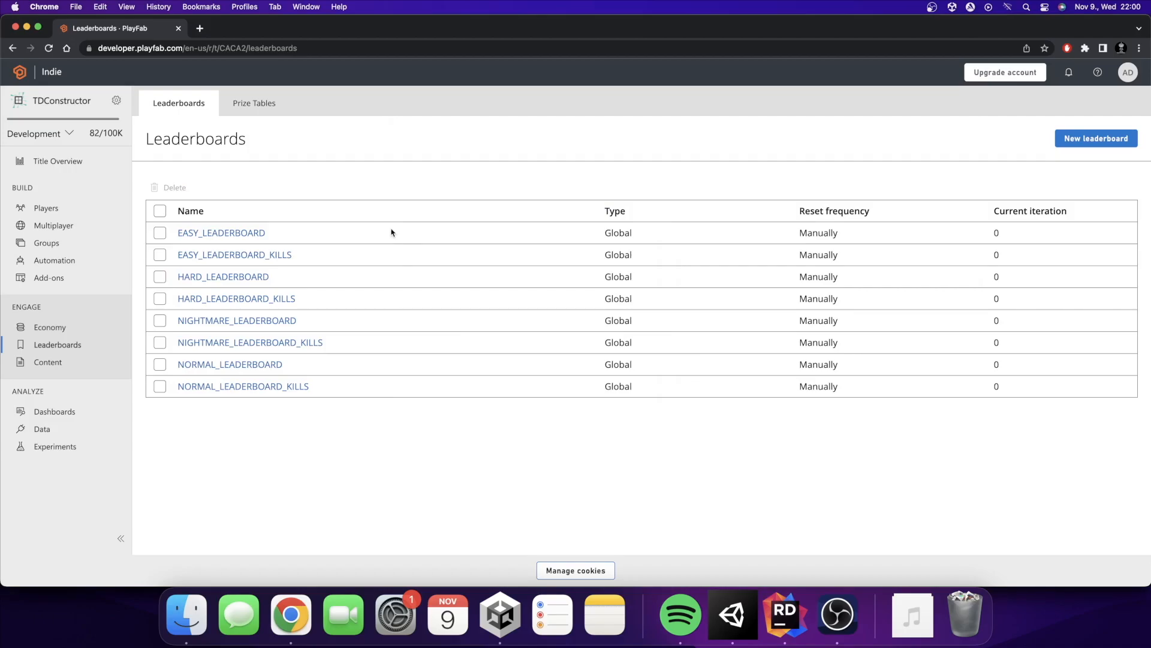
Review EASY_LEADERBOARD's edit settings: Manually reset frequency and maximum-value aggregation.
left_click(221, 232)
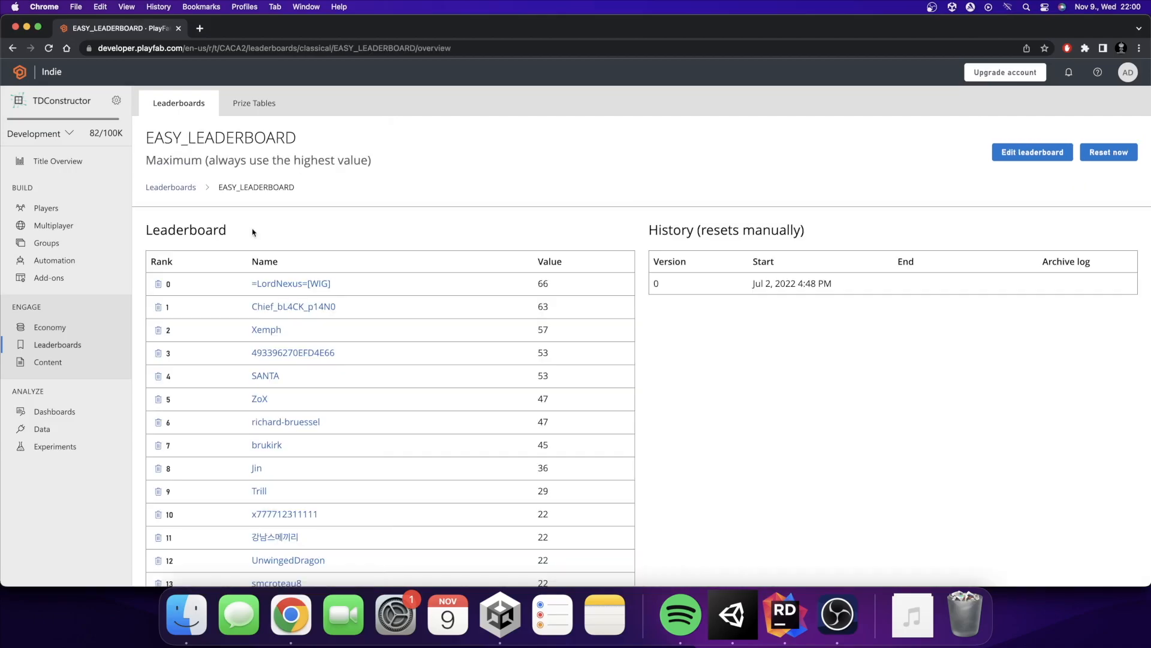
left_click(1032, 153)
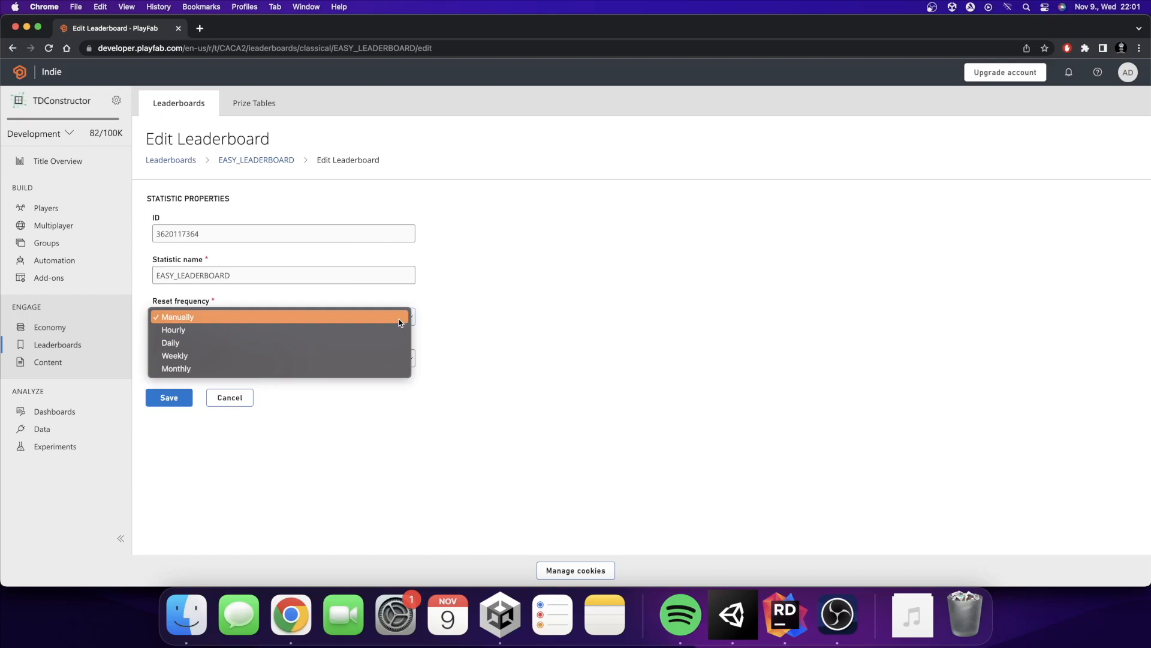
left_click(178, 317)
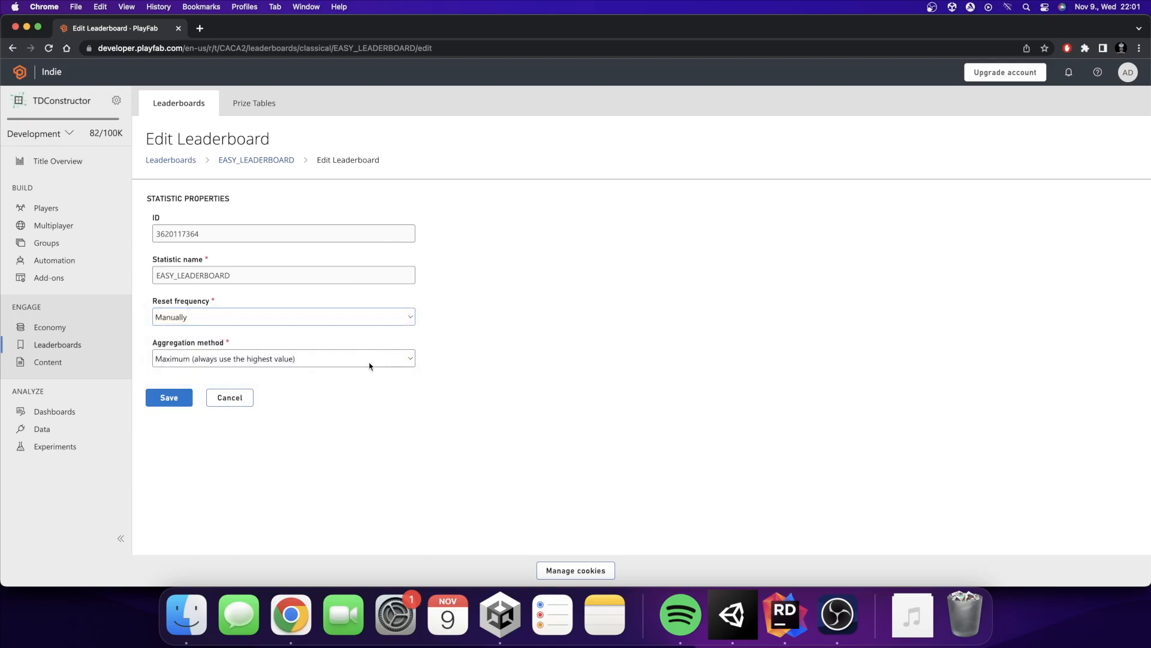
left_click(283, 358)
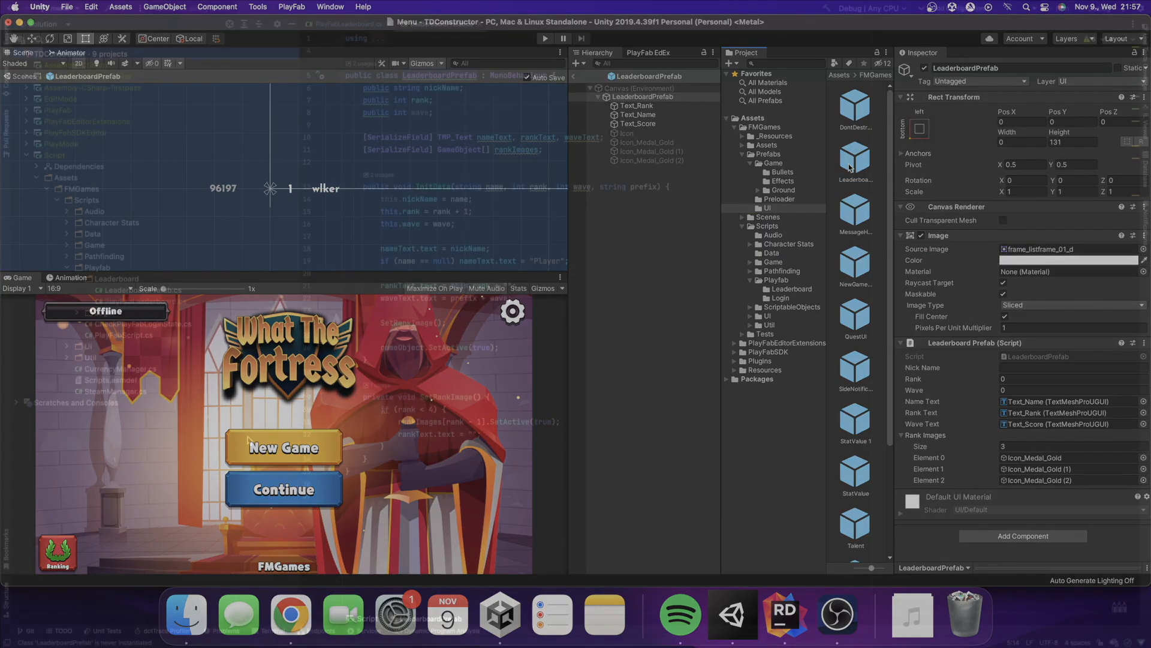
Inspect LeaderboardPrefab, then select Leaderboards > Waves to show its PlayFab Leaderboard component with Wave prefix.
left_click(783, 616)
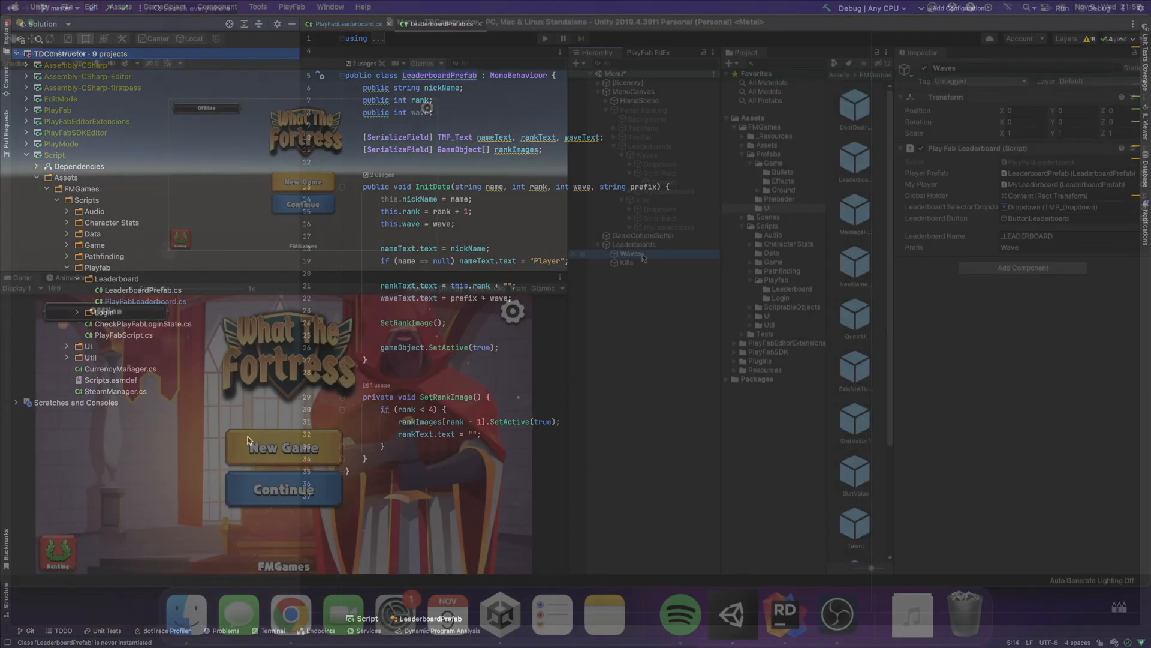
left_click(729, 614)
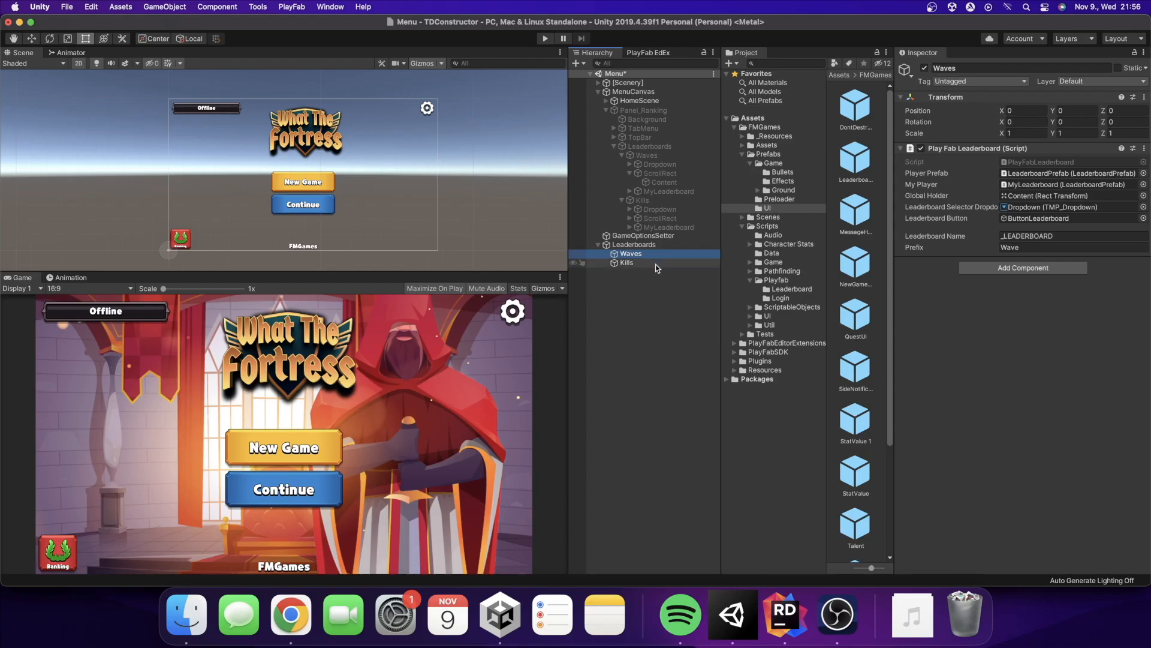
Compare Kills and Waves leaderboard settings, enable Panel_Ranking and inspect the rows container.
left_click(626, 263)
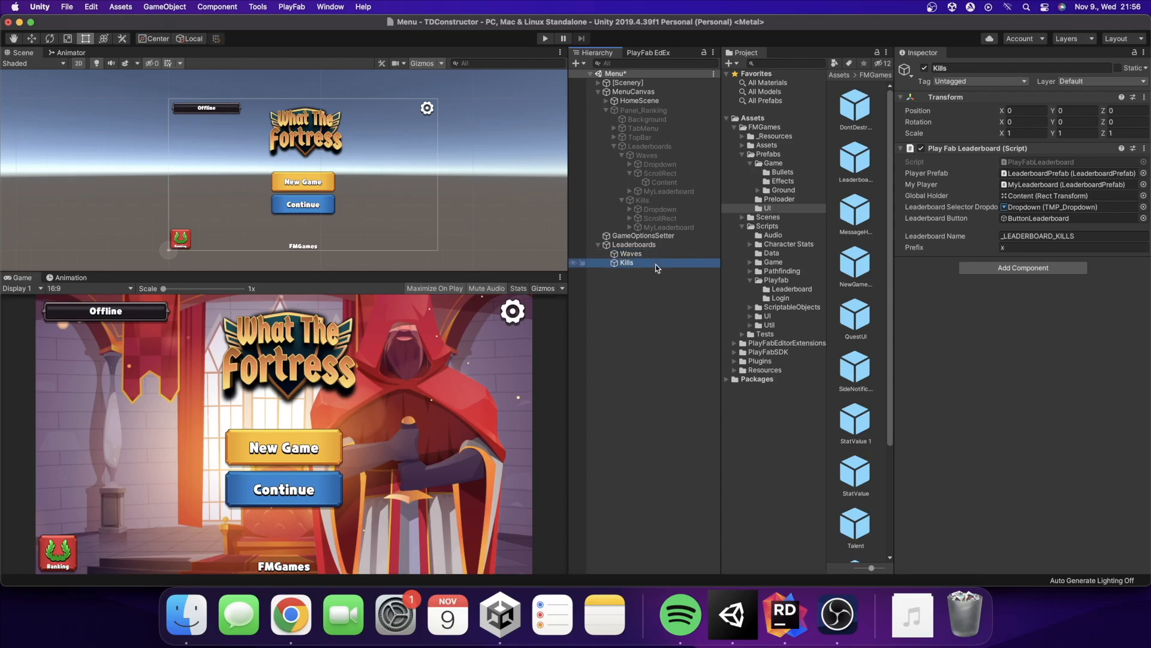
left_click(629, 253)
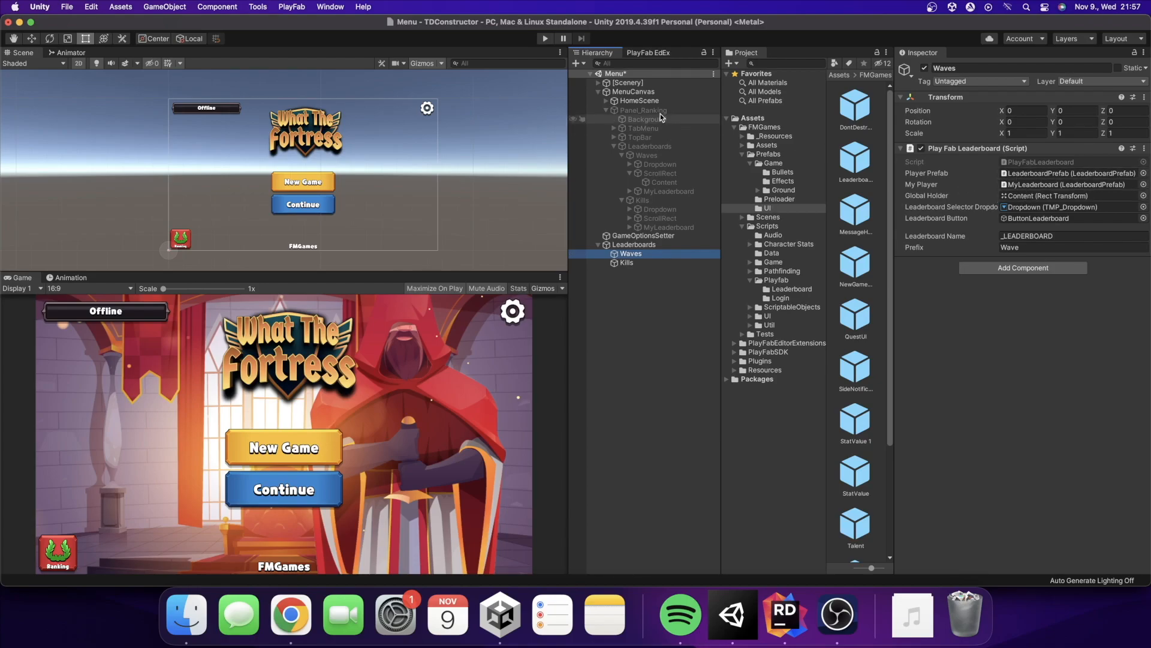
left_click(663, 182)
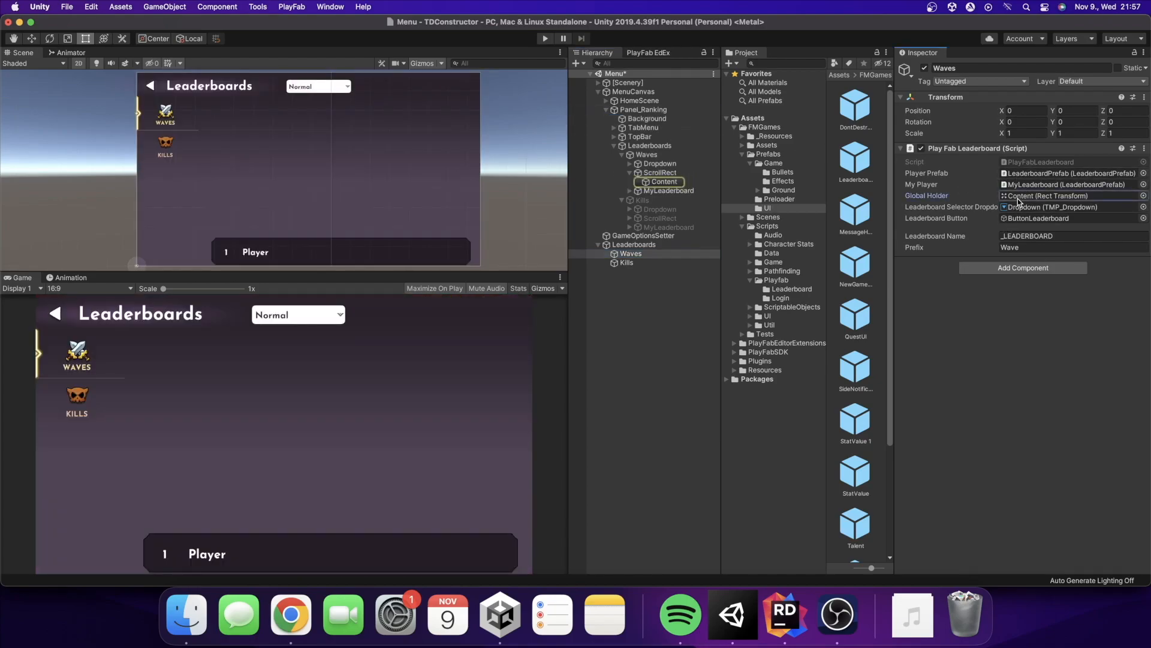
left_click(662, 181)
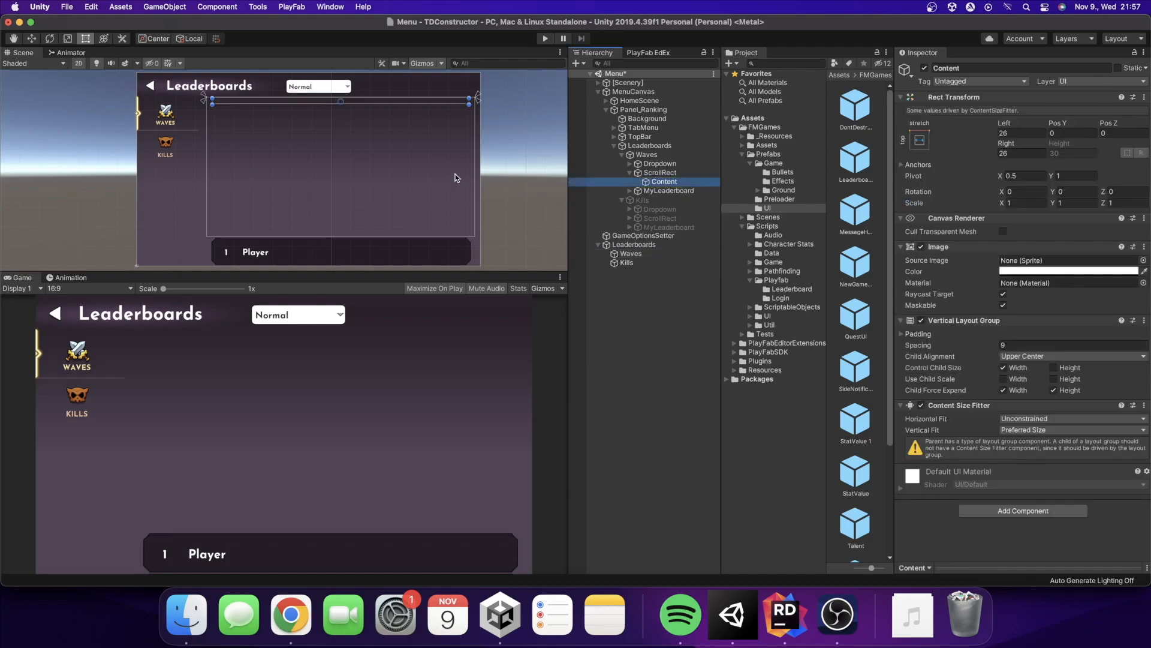
mouse_move(408, 154)
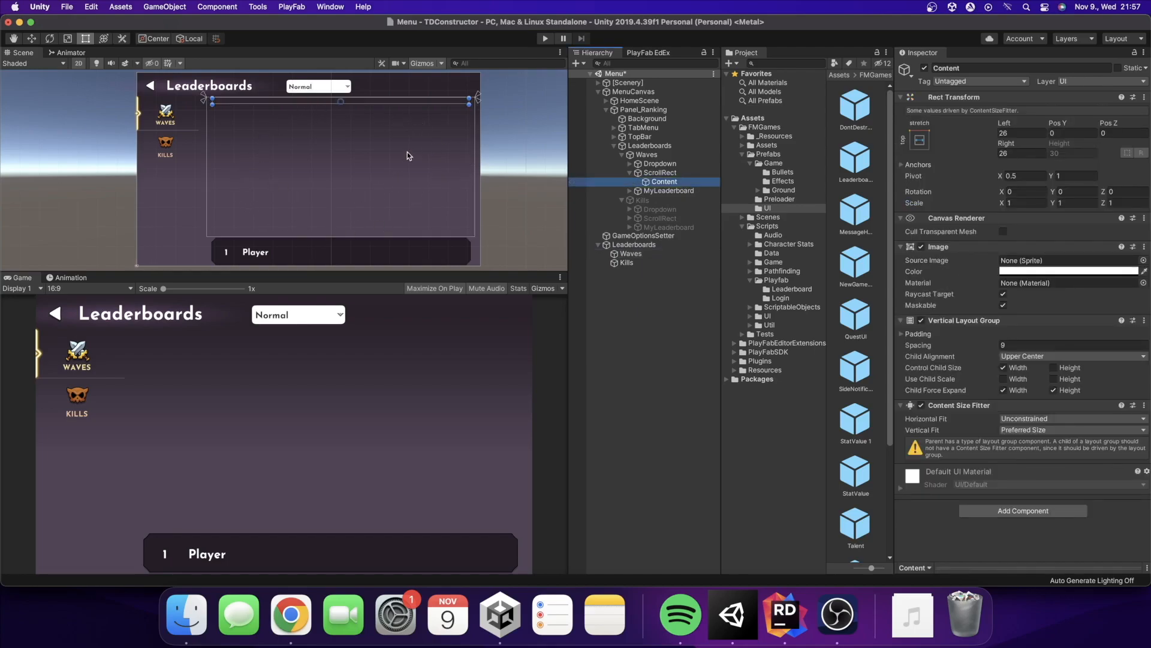
mouse_move(369, 130)
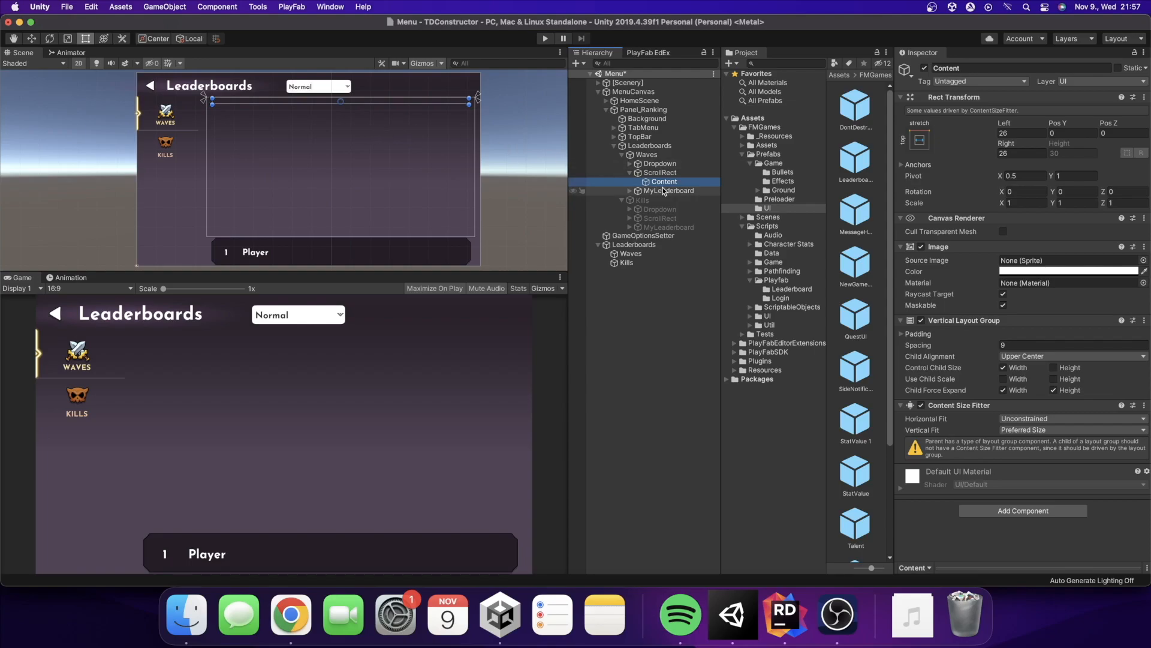
Inspect MyLeaderboard and the difficulty Dropdown referenced by the Waves leaderboard.
left_click(666, 190)
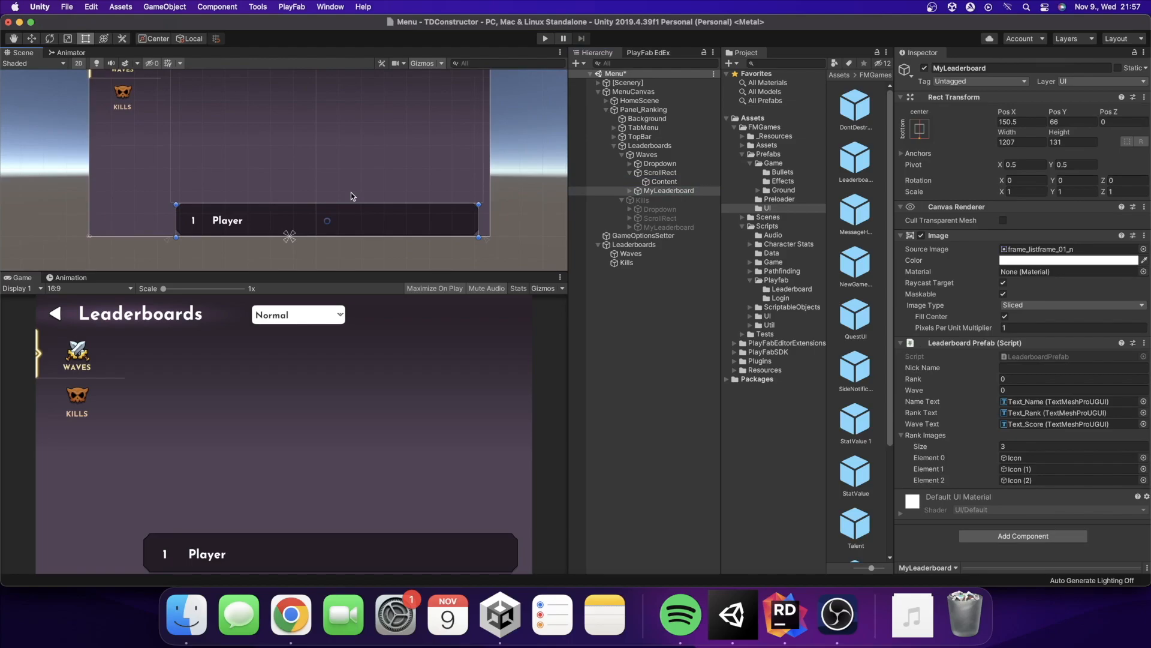
left_click(629, 253)
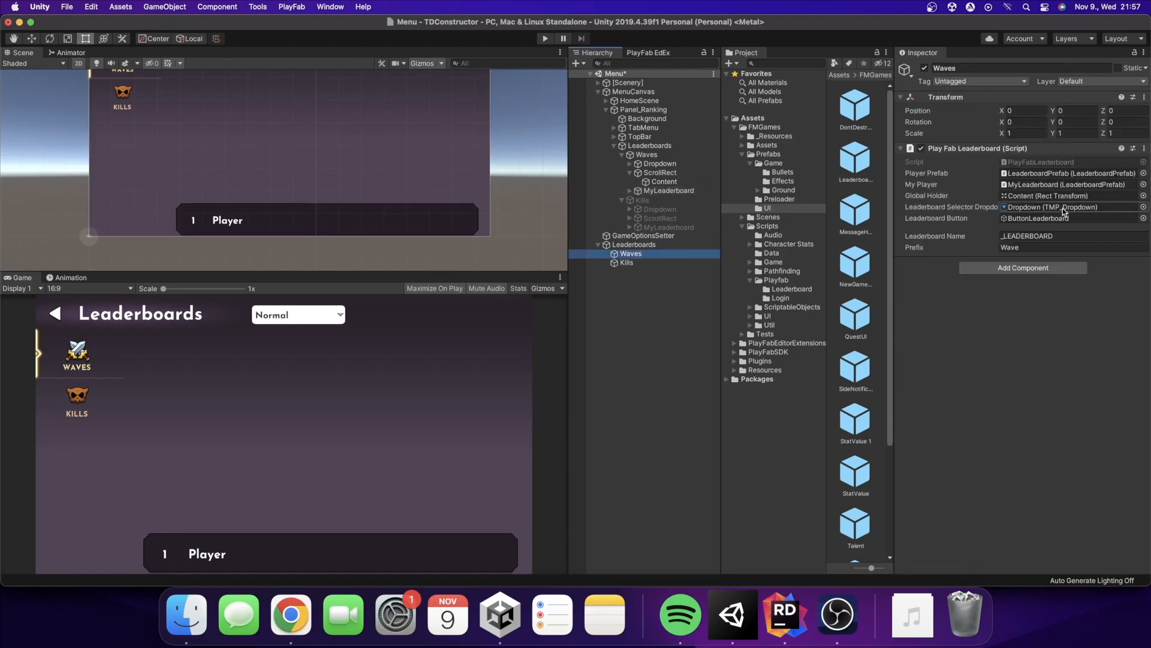
left_click(658, 163)
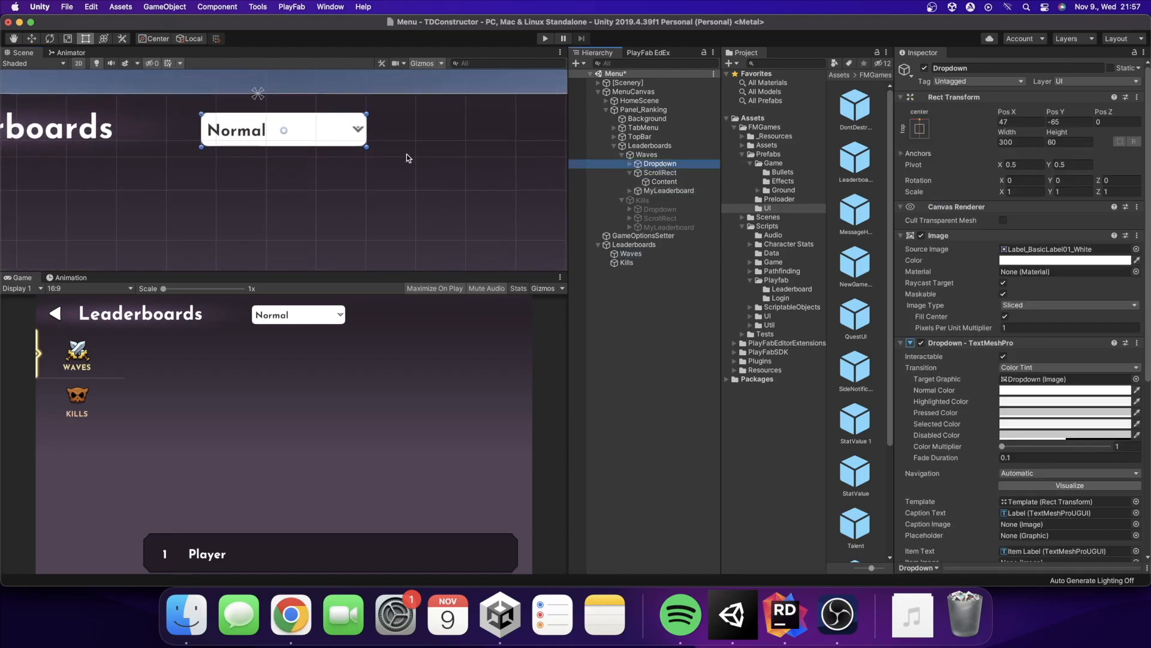
scroll("down", 3)
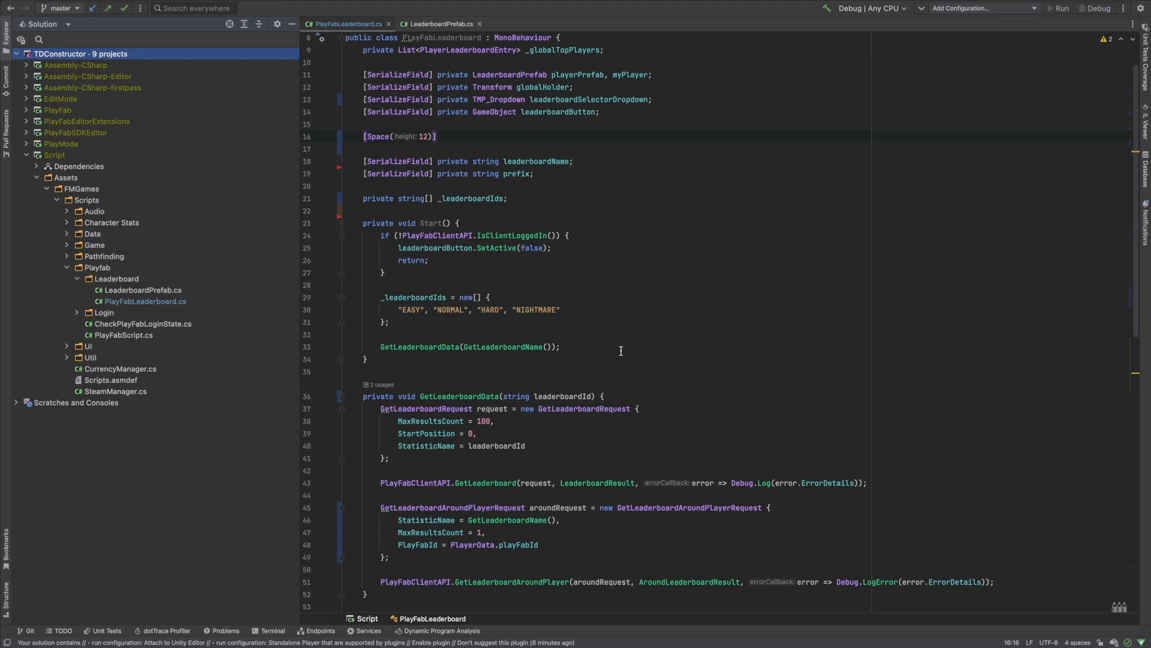
Scroll through PlayFabLeaderboard.cs from Start and GetLeaderboardData down to UpdateStatisticsValue.
scroll("down", 3)
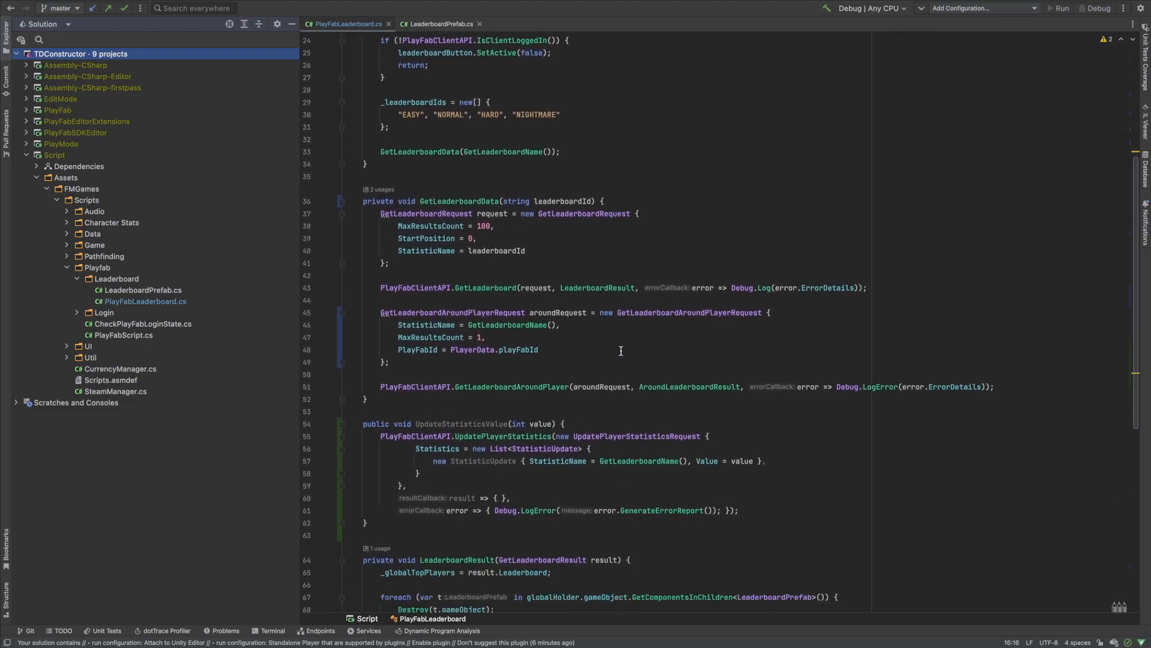
scroll("down", 3)
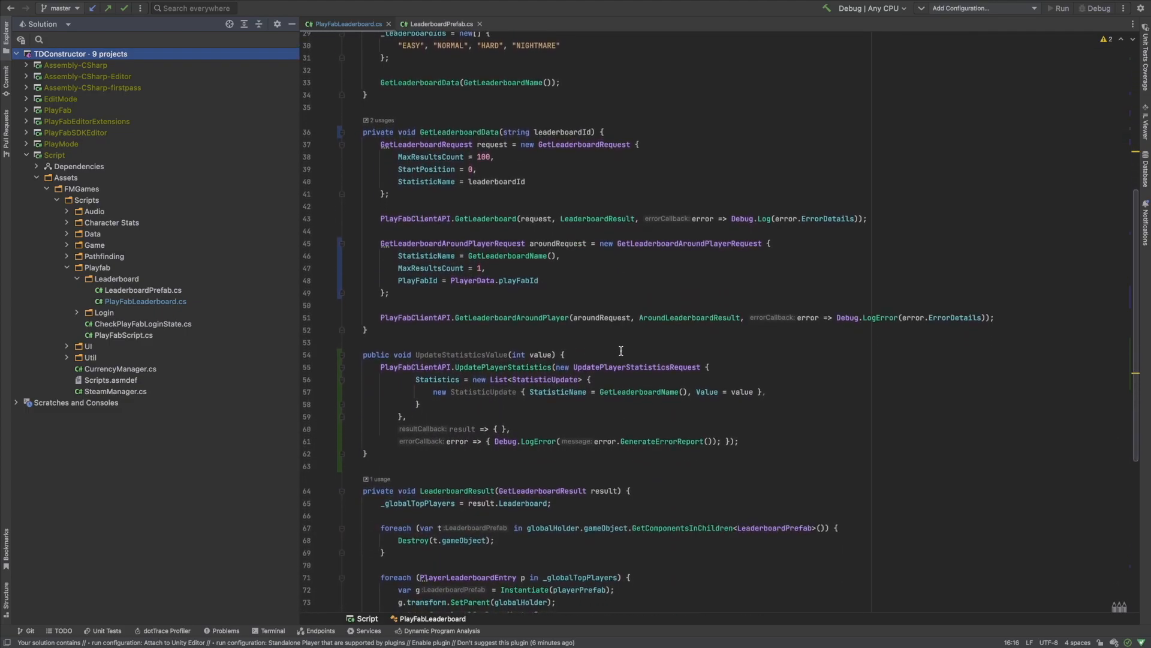